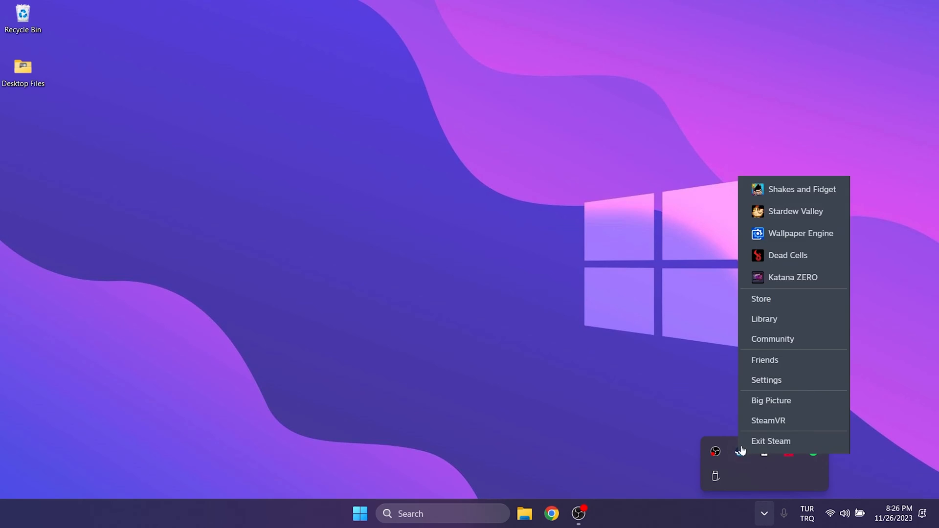
Exit Steam from its system tray icon
left_click(771, 441)
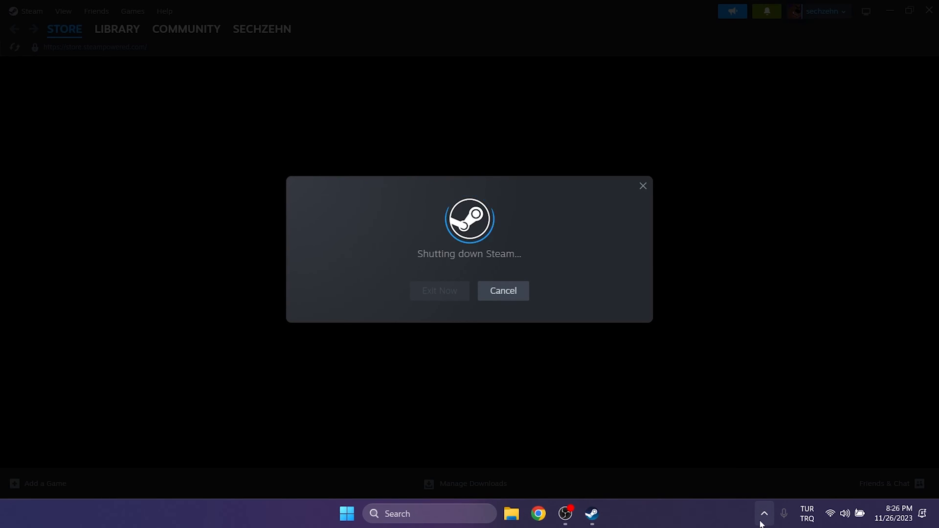
left_click(439, 290)
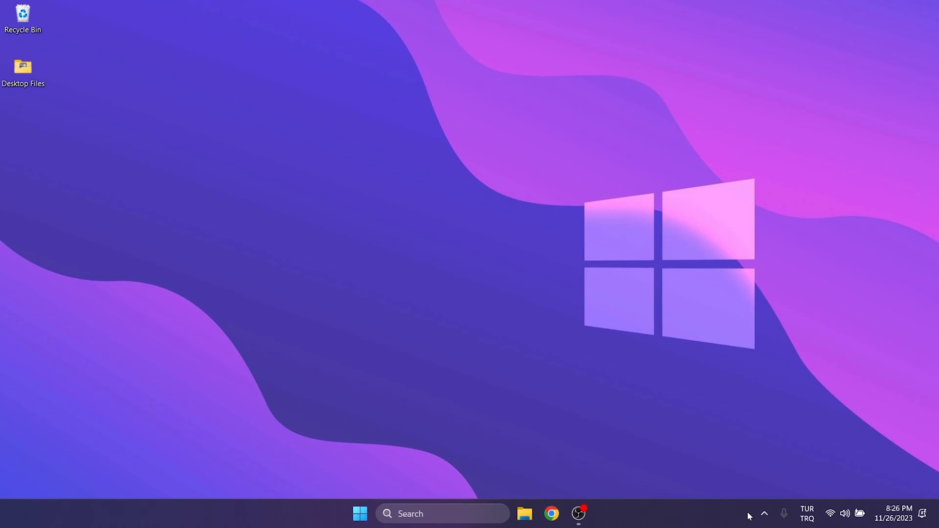
Run steam://flushconfig through the Windows Run dialog
left_click(442, 527)
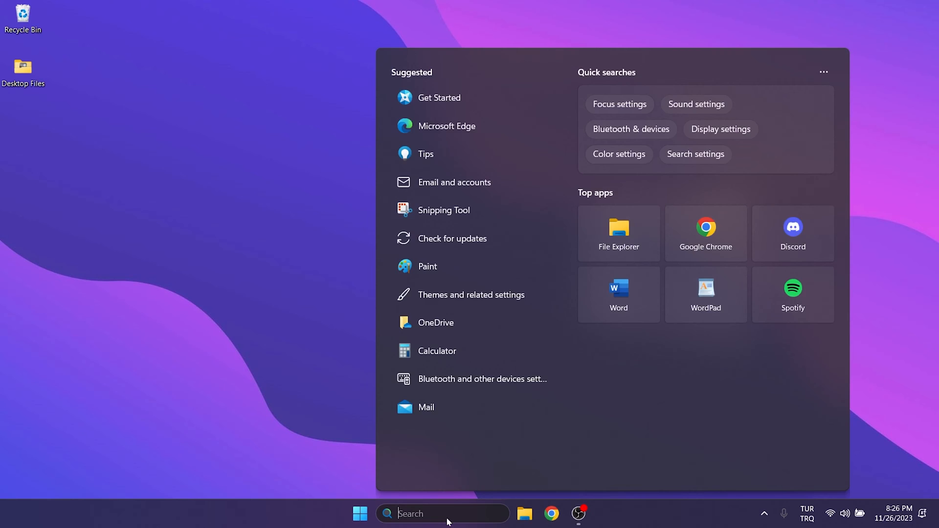
type("run")
type("steam://flushconfig")
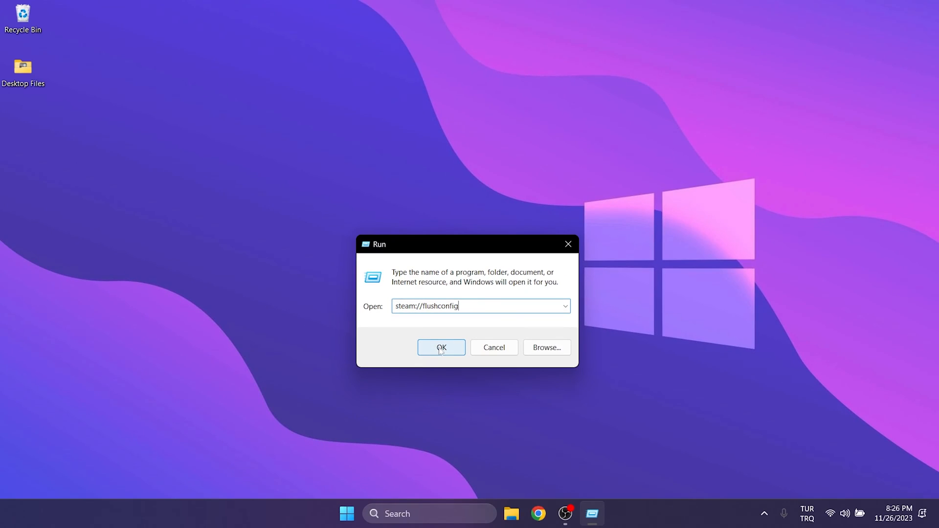
left_click(441, 348)
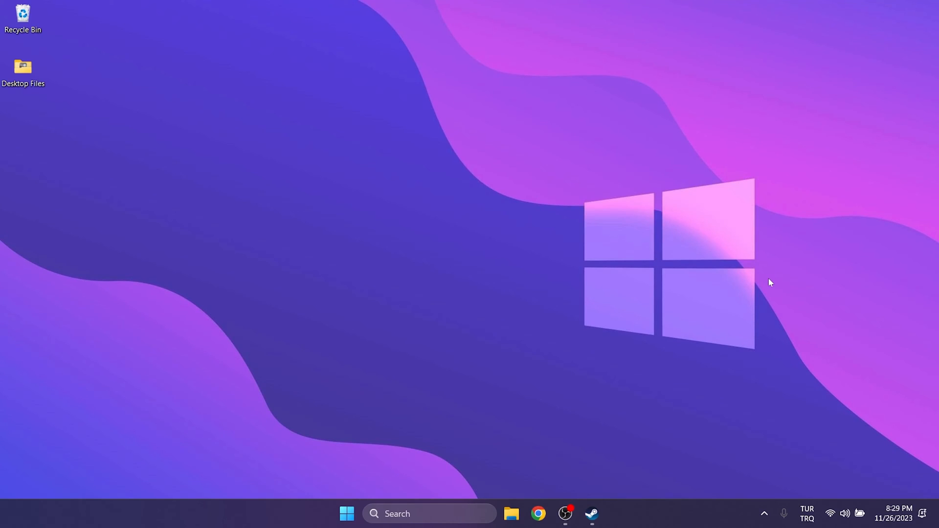
Relaunch Steam, set Client Beta Participation to Steam Beta Update, and restart
left_click(594, 512)
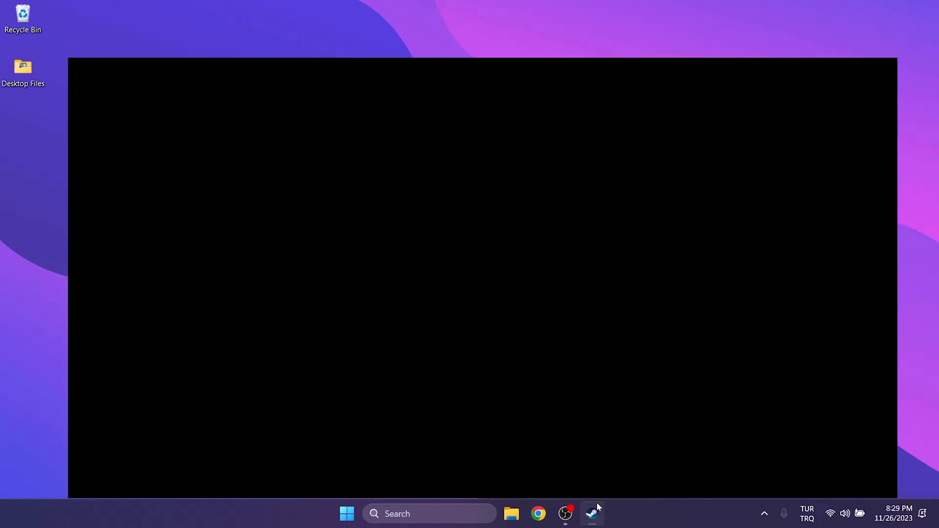
left_click(592, 513)
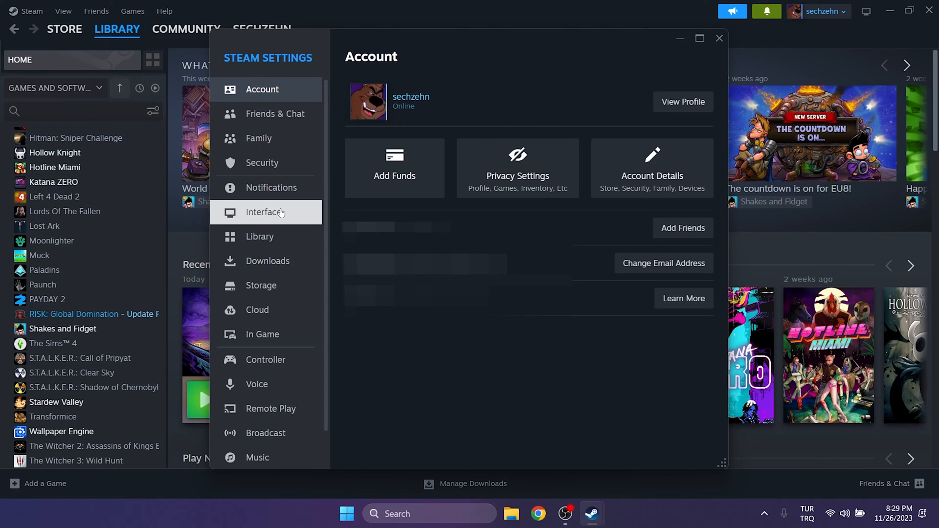
left_click(264, 212)
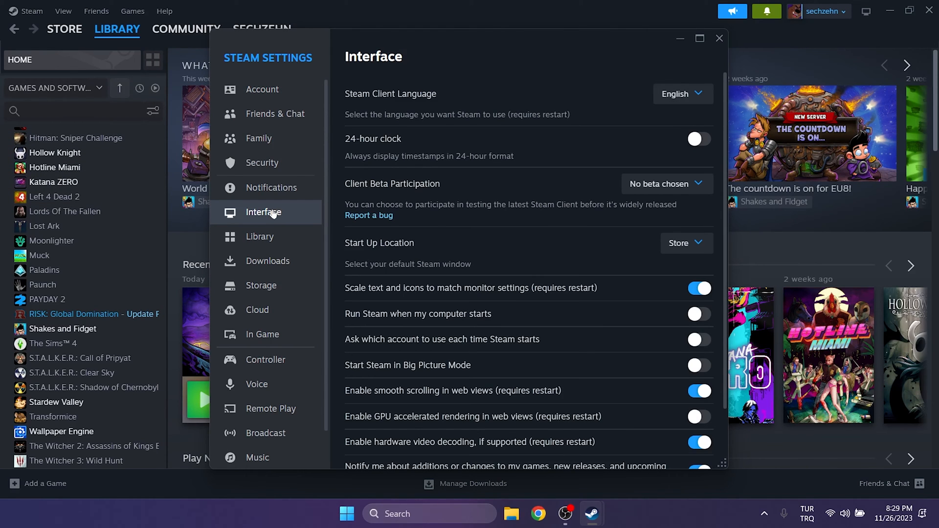
left_click(666, 184)
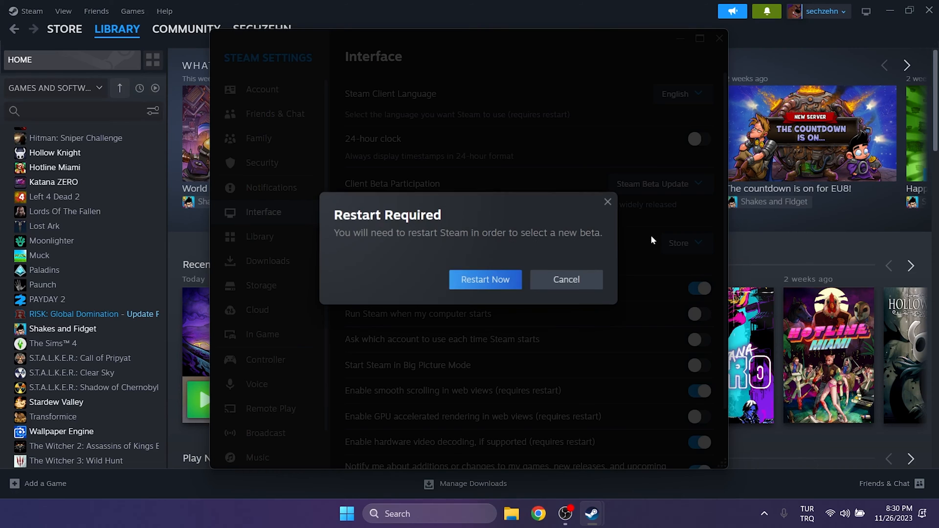
left_click(565, 279)
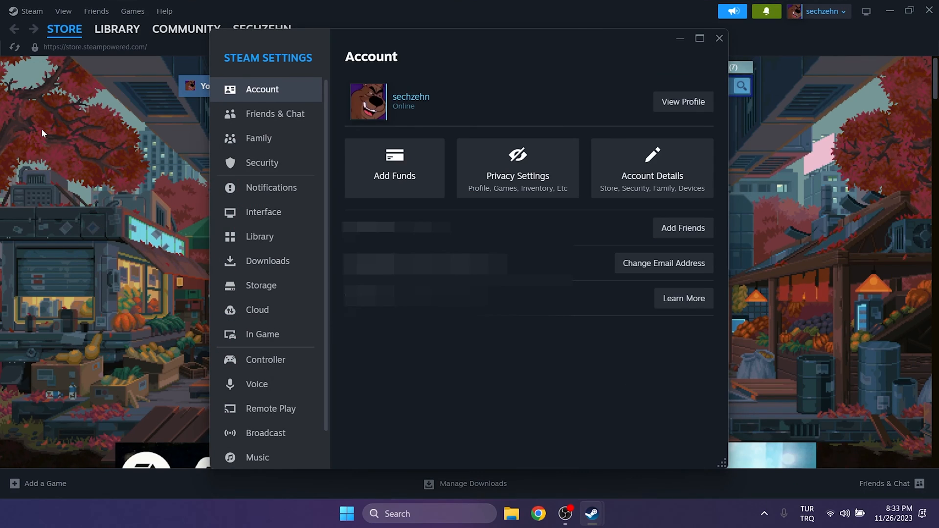
Toggle a setting in Settings > Interface and confirm Restart Now to shut Steam down
left_click(264, 212)
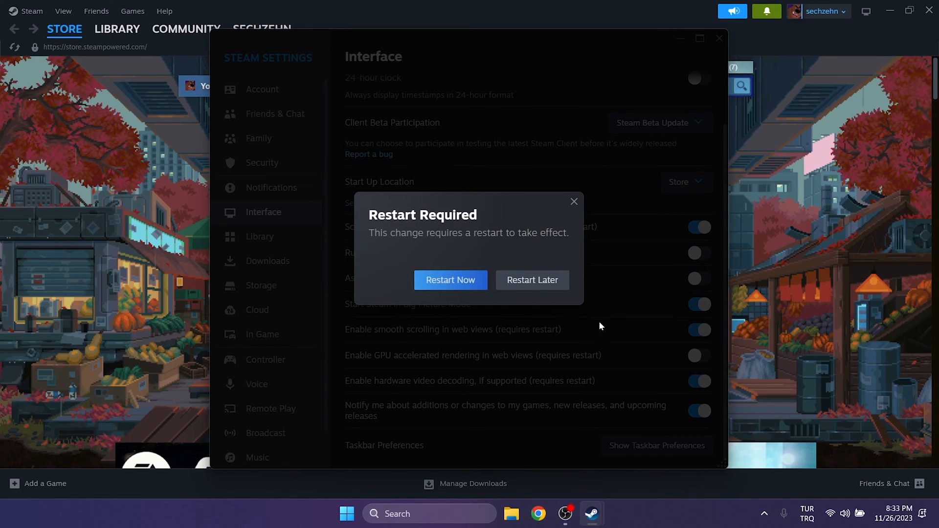
left_click(450, 279)
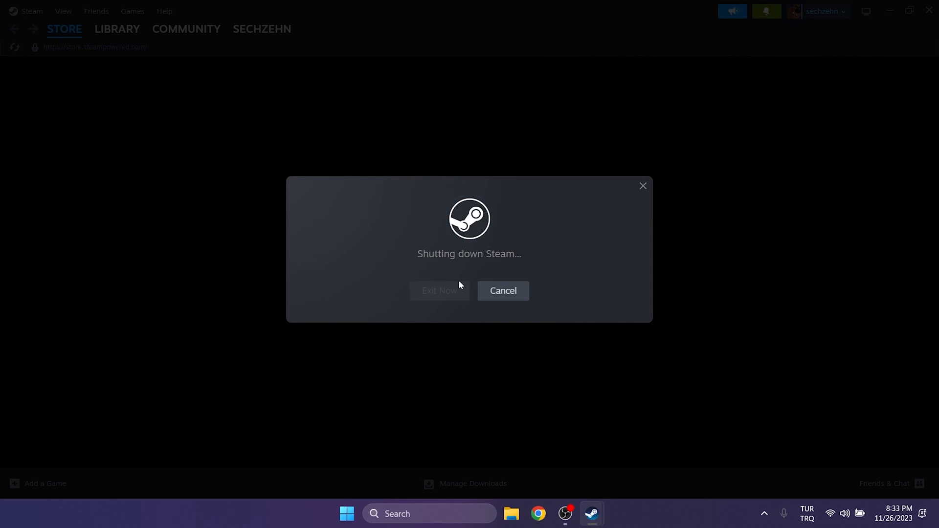
left_click(439, 291)
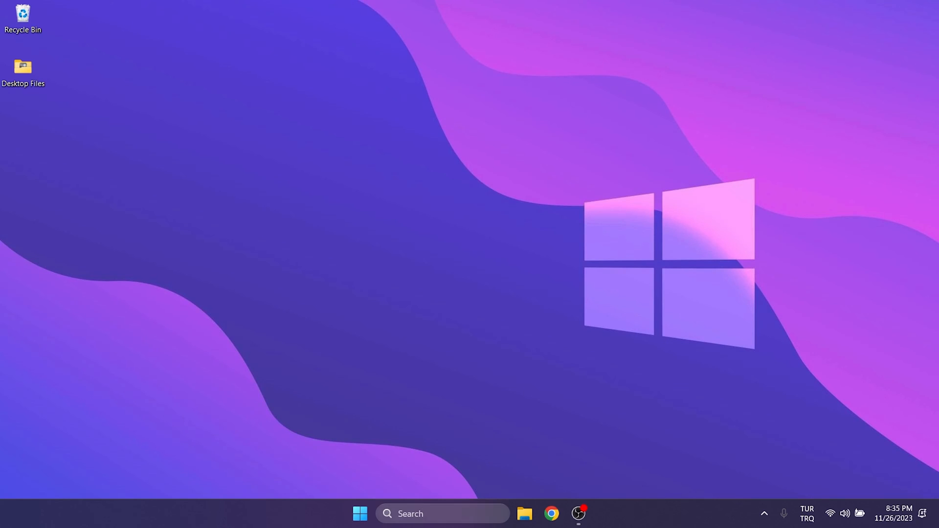
Search steam in Start and follow the shortcut's file location to the D: install folder
type("steam")
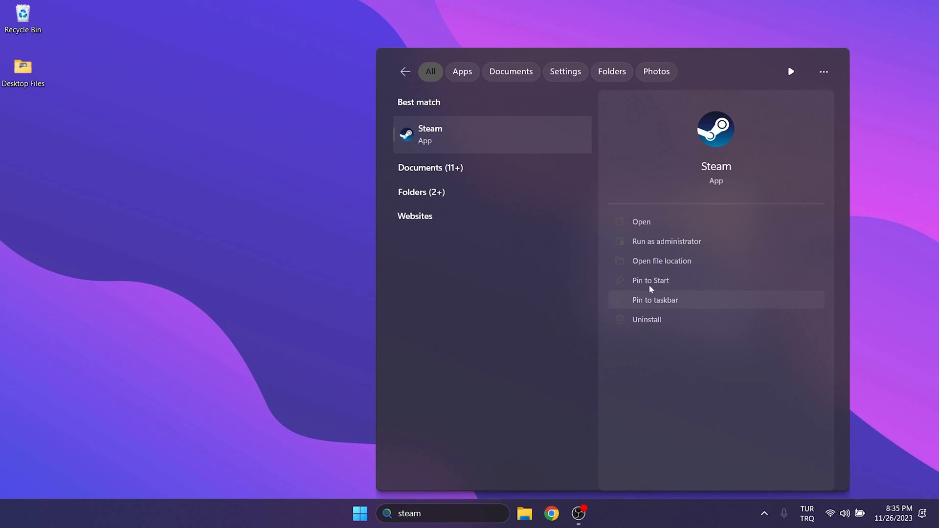
left_click(661, 261)
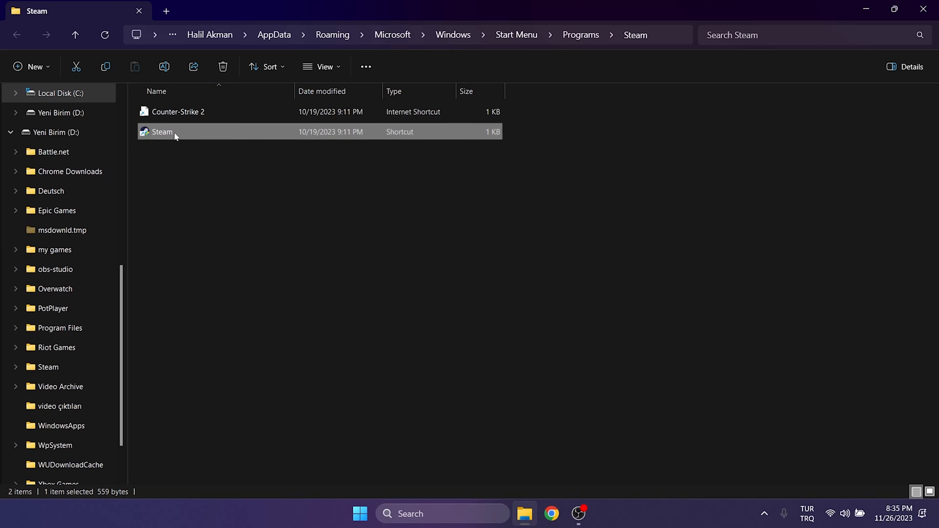
right_click(175, 136)
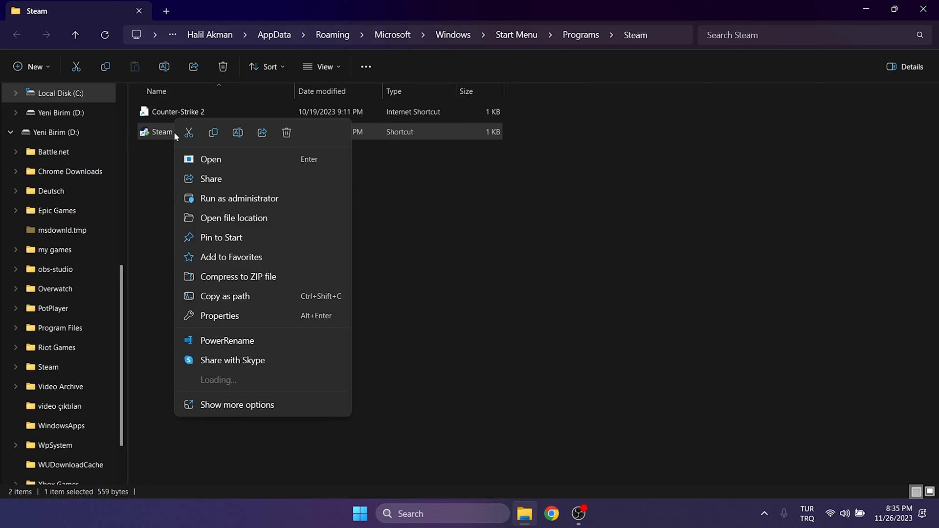
left_click(233, 219)
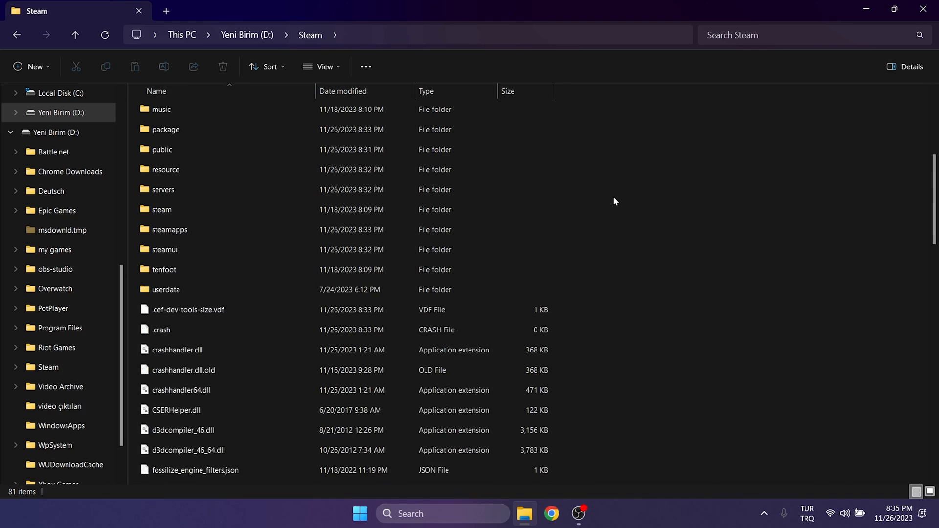
Delete everything except steamapps and steam.exe, skipping all in-use items
scroll("up", 3)
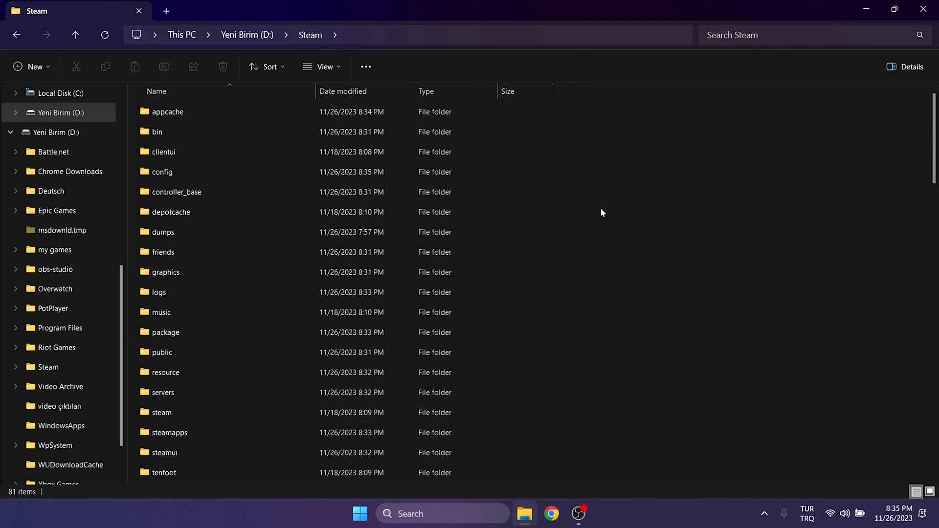
left_click(167, 111)
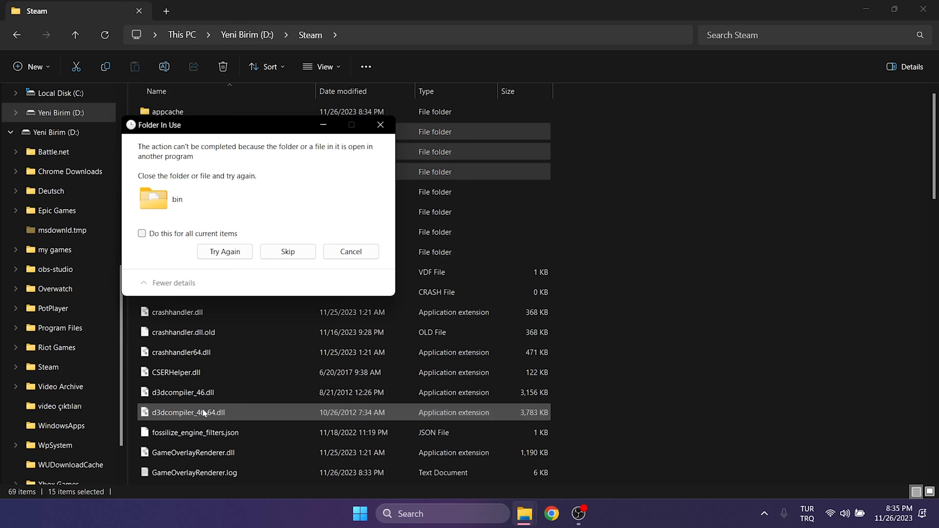
left_click(764, 513)
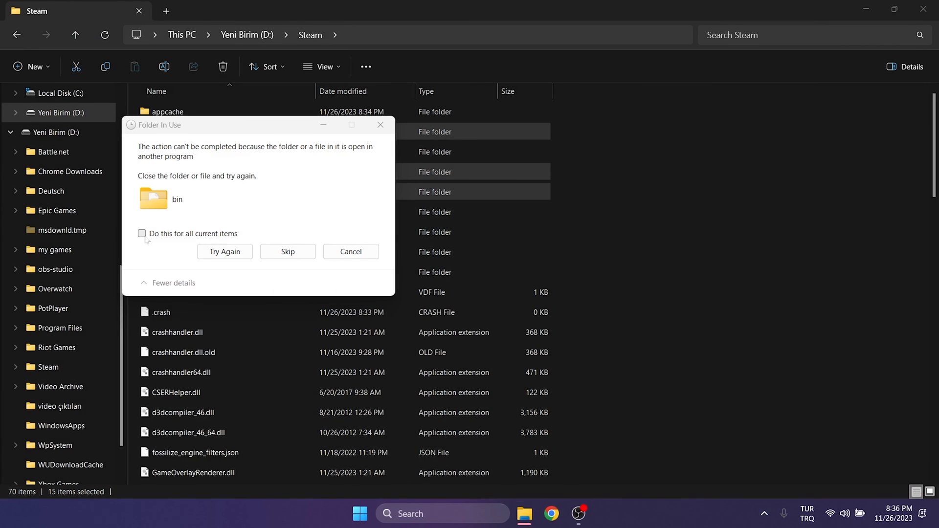
left_click(288, 251)
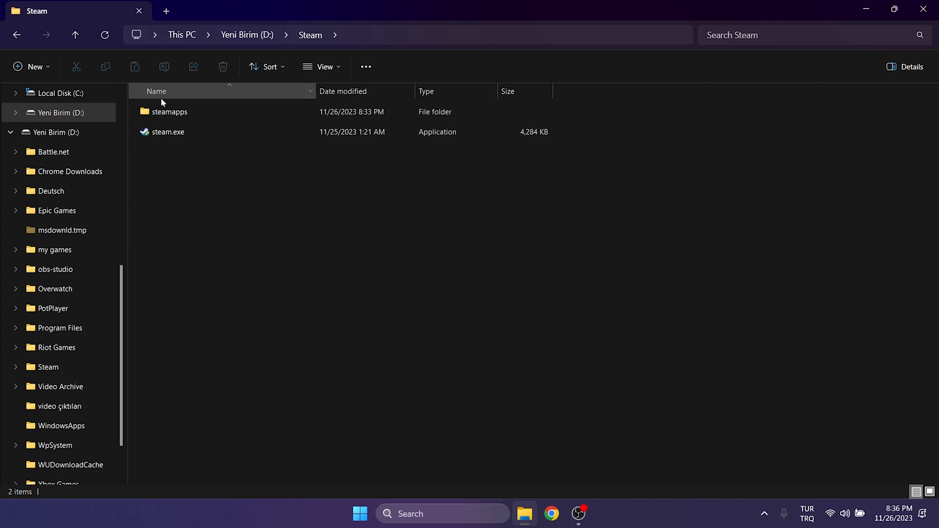
Run steam.exe to rebuild the installation, then sign in to the Steam account
double_click(168, 132)
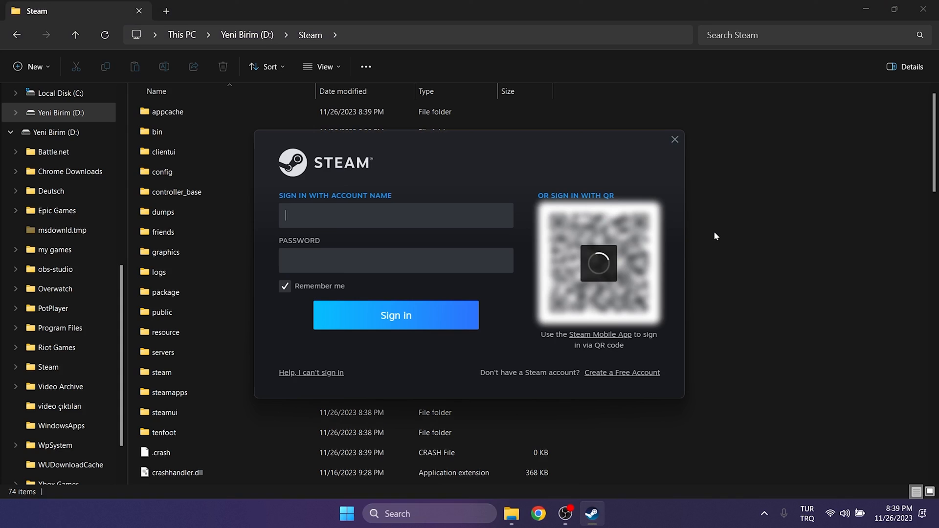
left_click(396, 315)
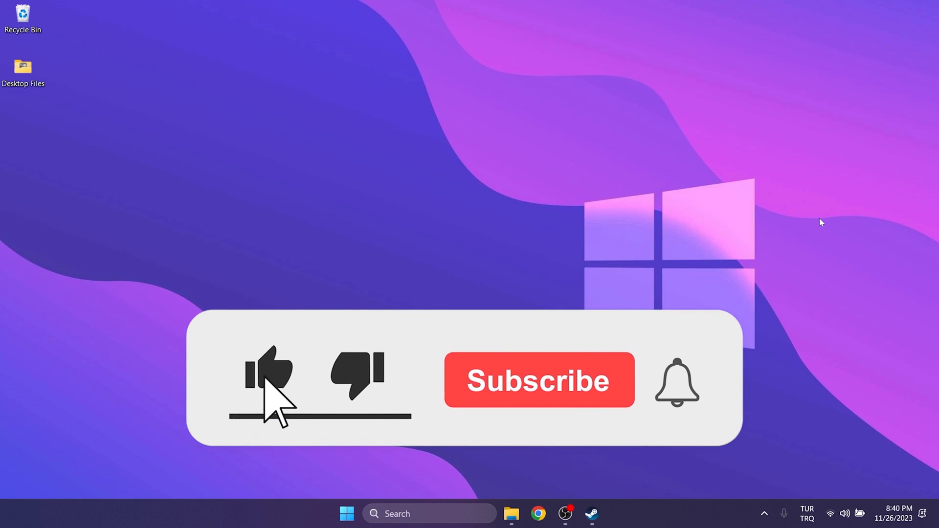
left_click(540, 379)
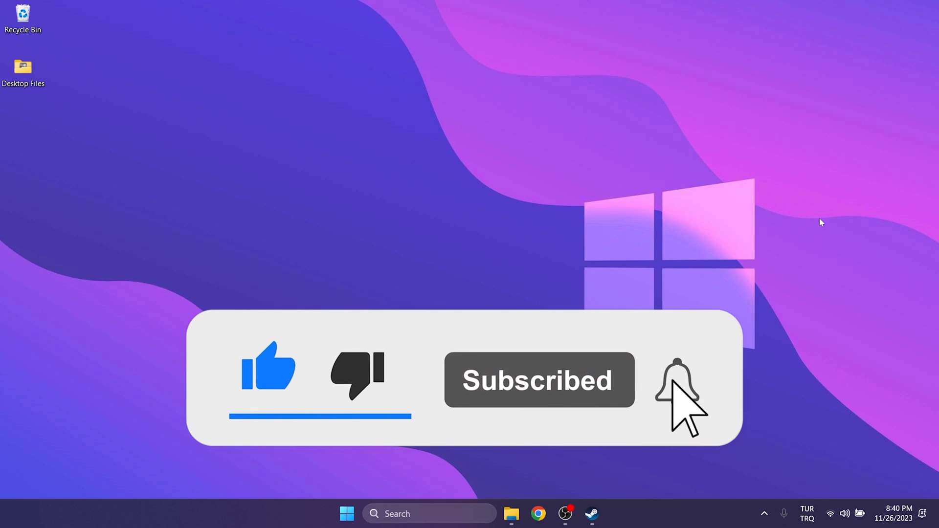
left_click(674, 384)
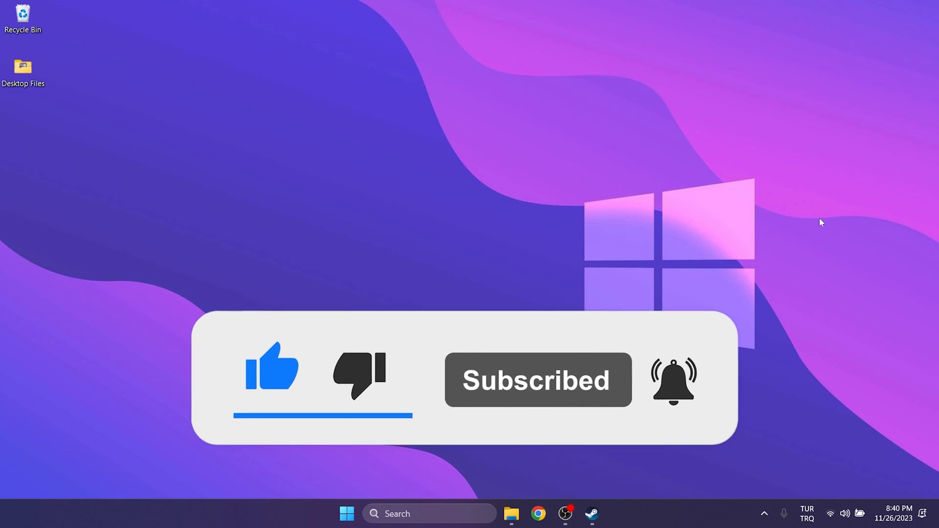